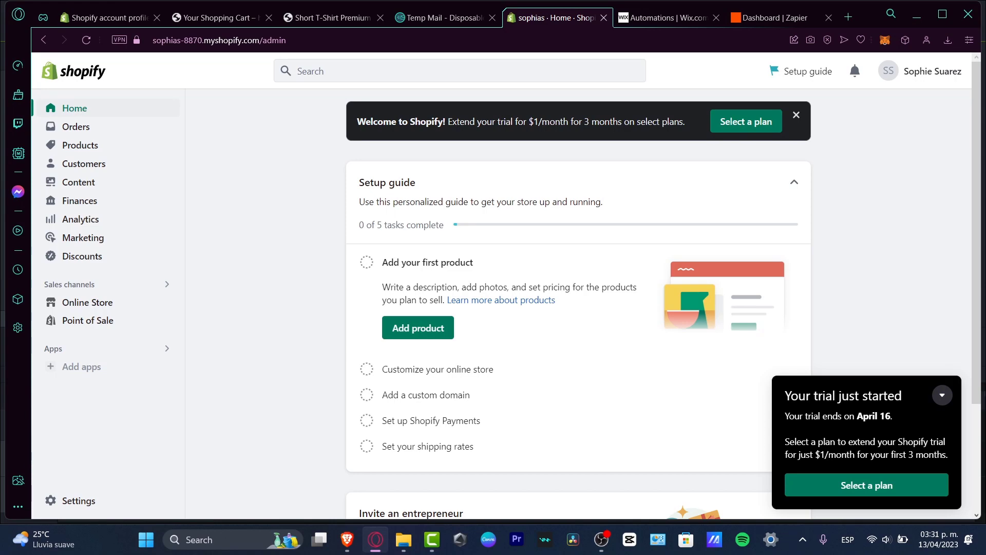
View Shopify's empty Products page, then end on the Wix Automations dashboard
left_click(661, 17)
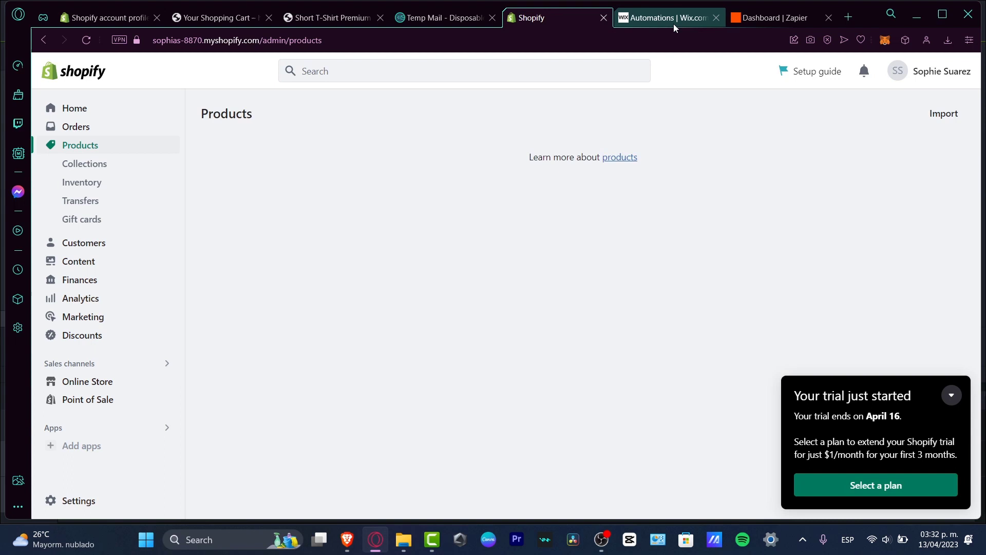
left_click(666, 17)
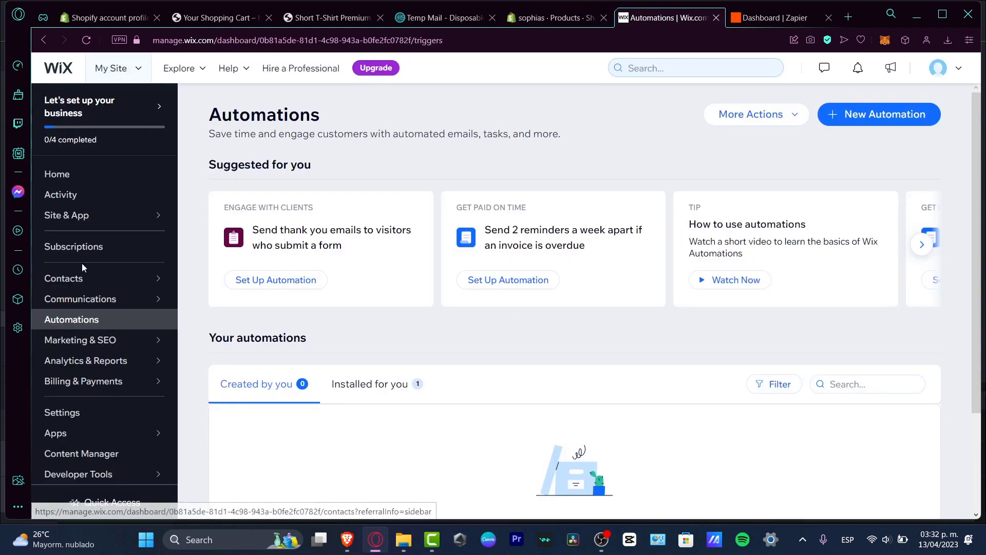
mouse_move(56, 173)
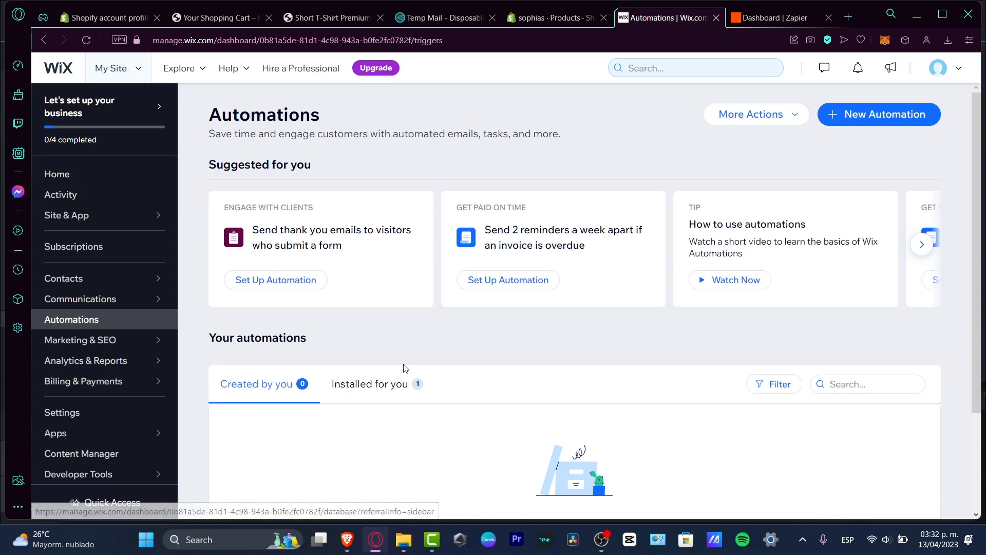
left_click(554, 17)
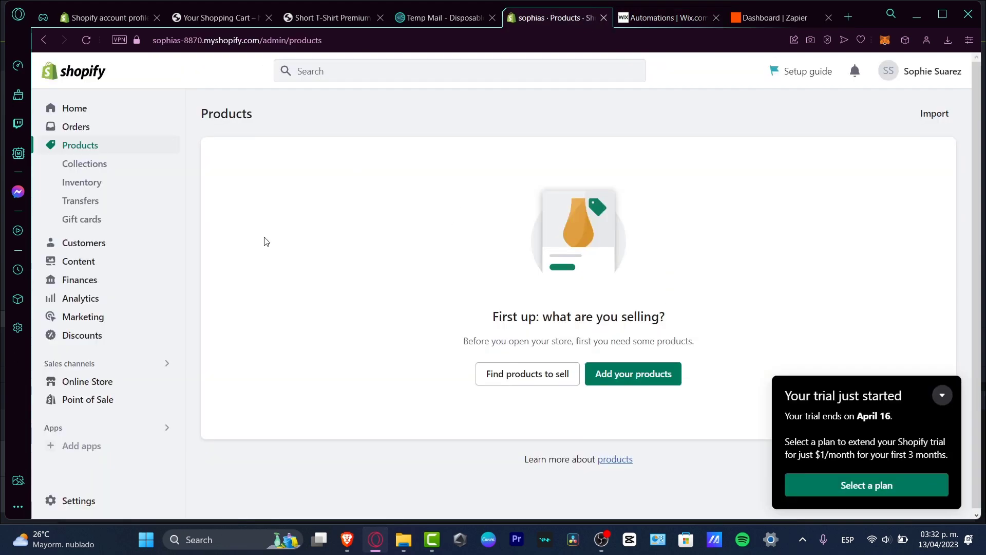
left_click(663, 17)
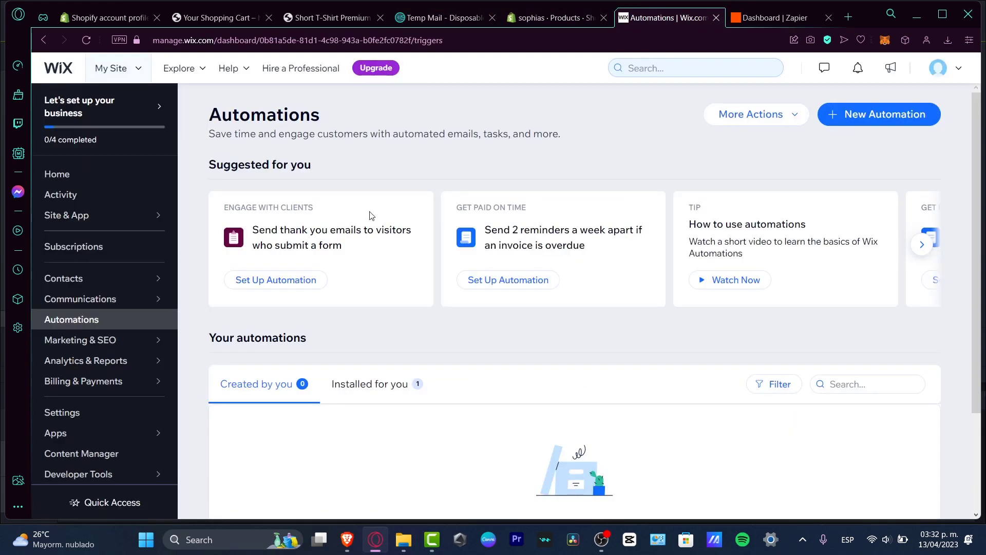
Check Zapier's My Apps page, which lists no connected personal apps
left_click(771, 18)
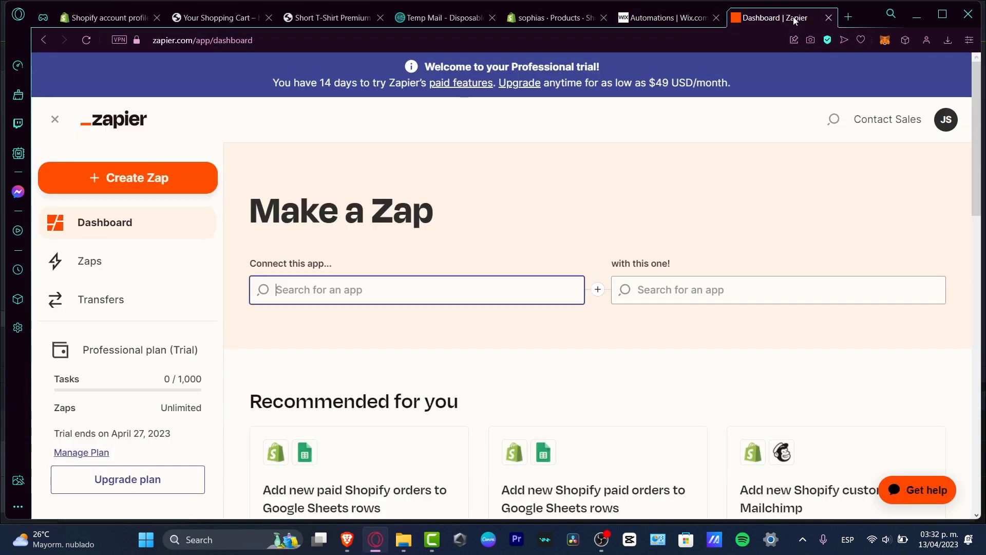
mouse_move(739, 45)
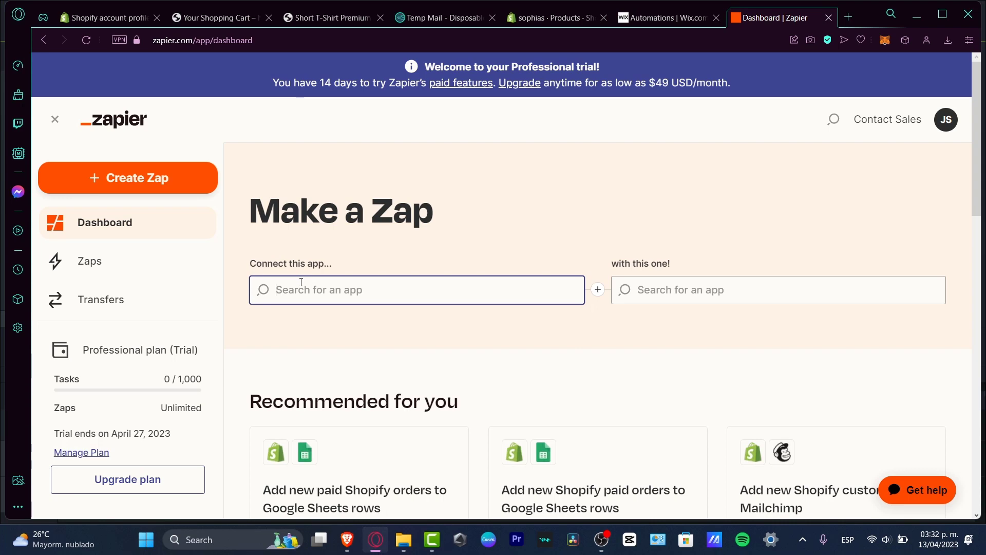
scroll("down", 3)
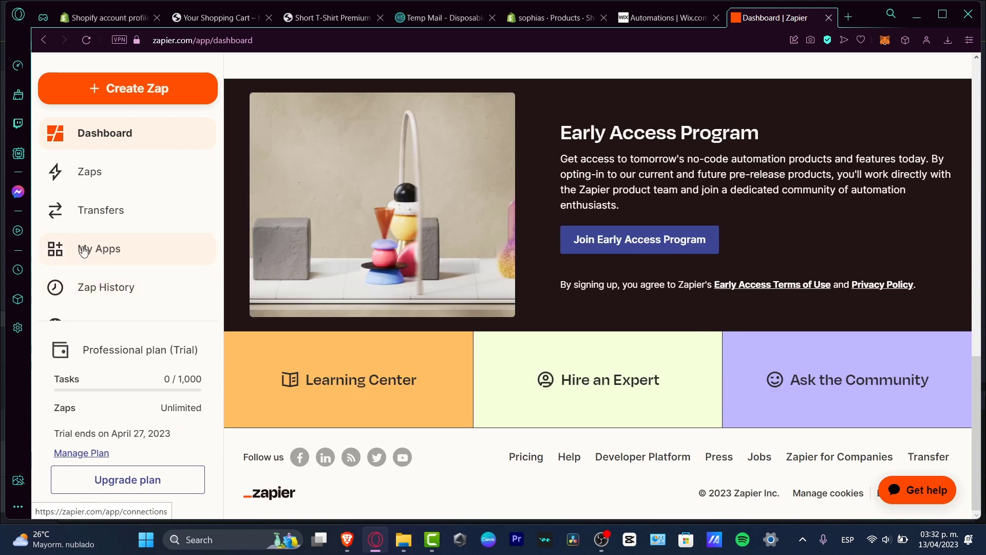
left_click(99, 249)
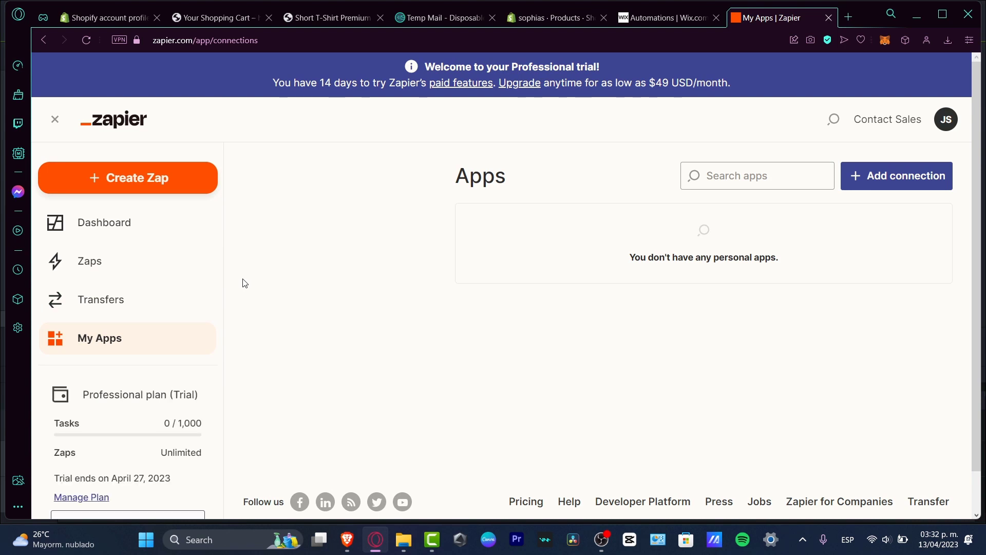
left_click(128, 177)
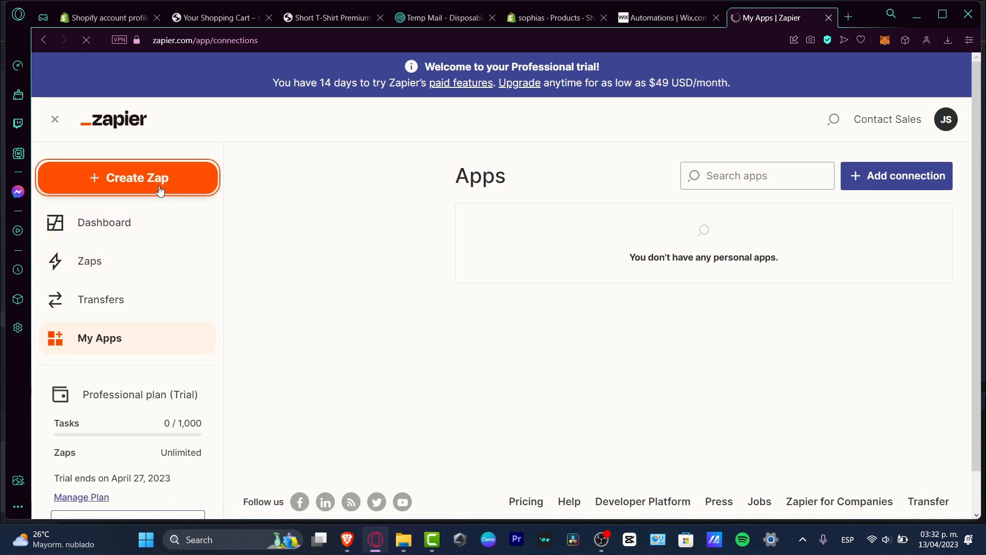
Set the Zap trigger to Shopify with the New Customer event and continue
left_click(128, 179)
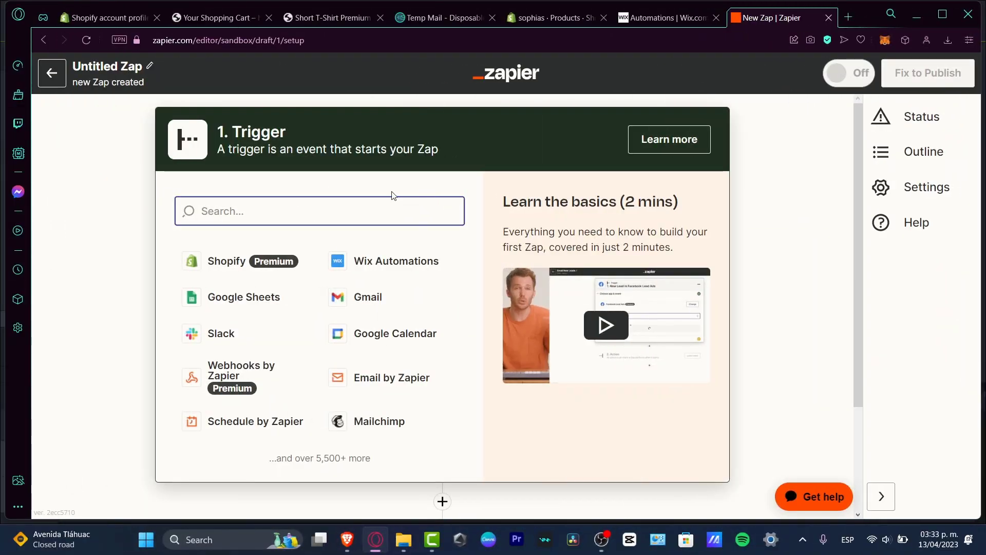
left_click(226, 261)
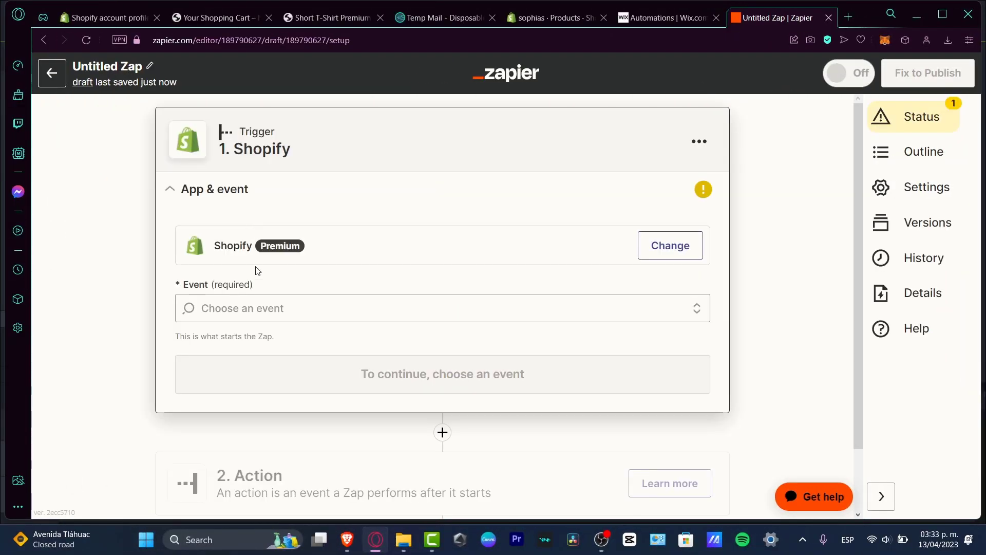
left_click(442, 307)
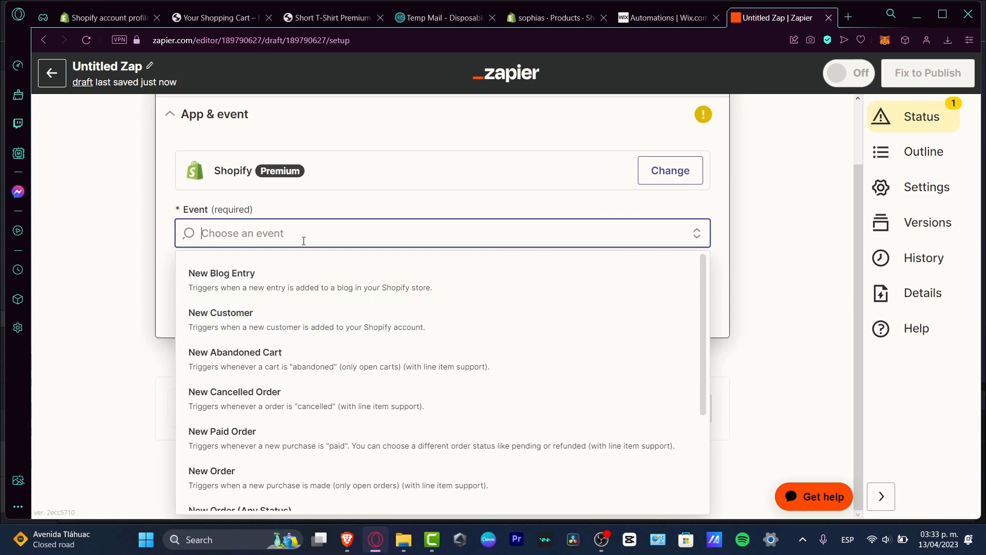
mouse_move(298, 314)
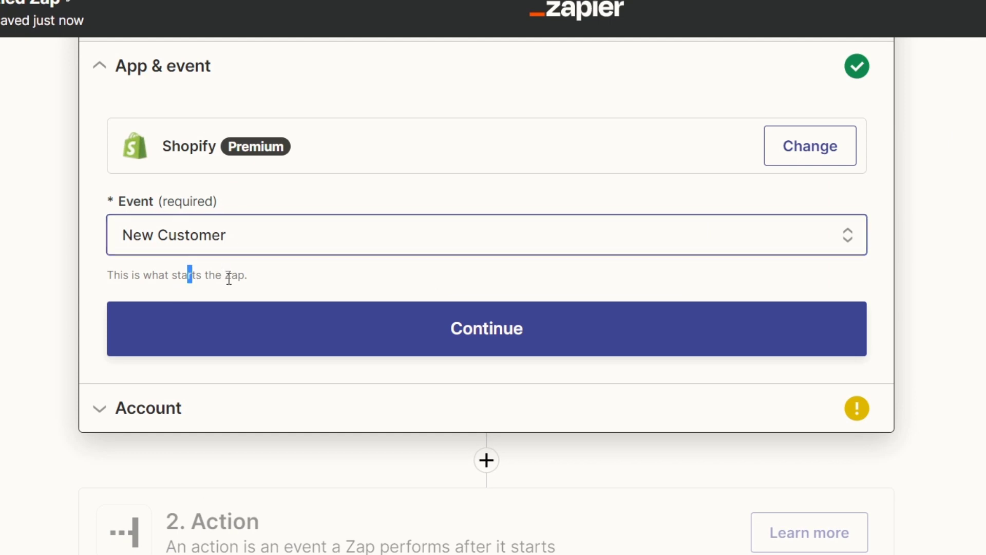
left_click(486, 328)
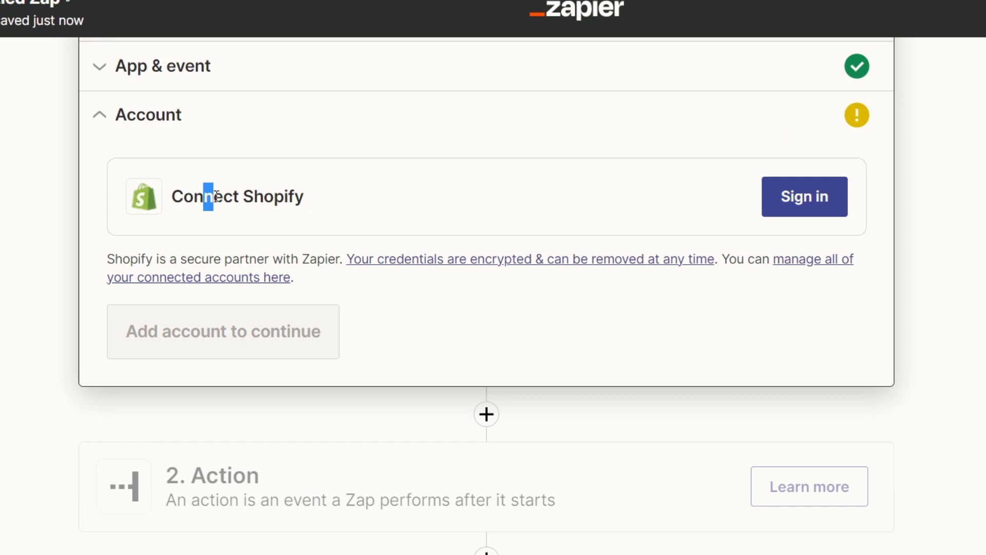
Sign in with the store subdomain and install the Zapier app in Shopify
double_click(252, 196)
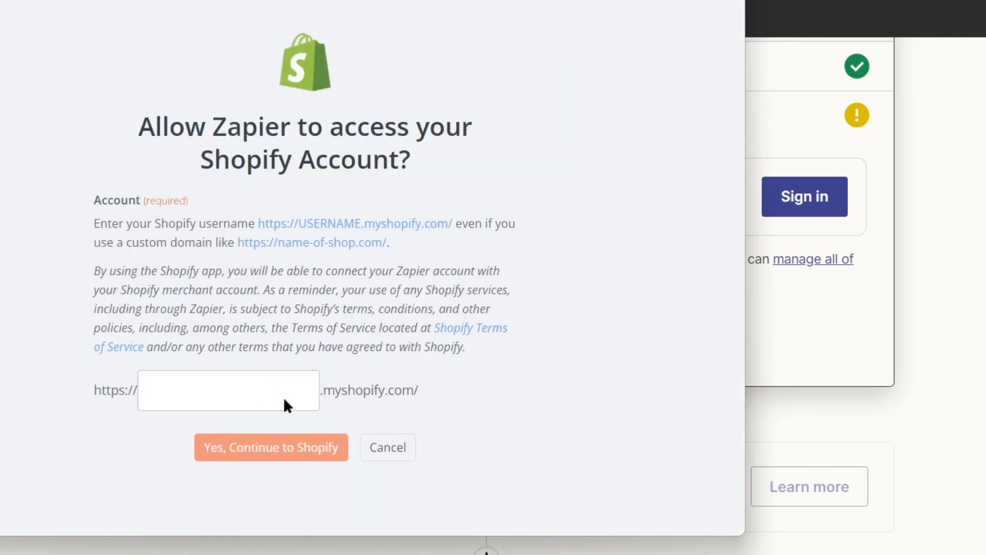
left_click(228, 390)
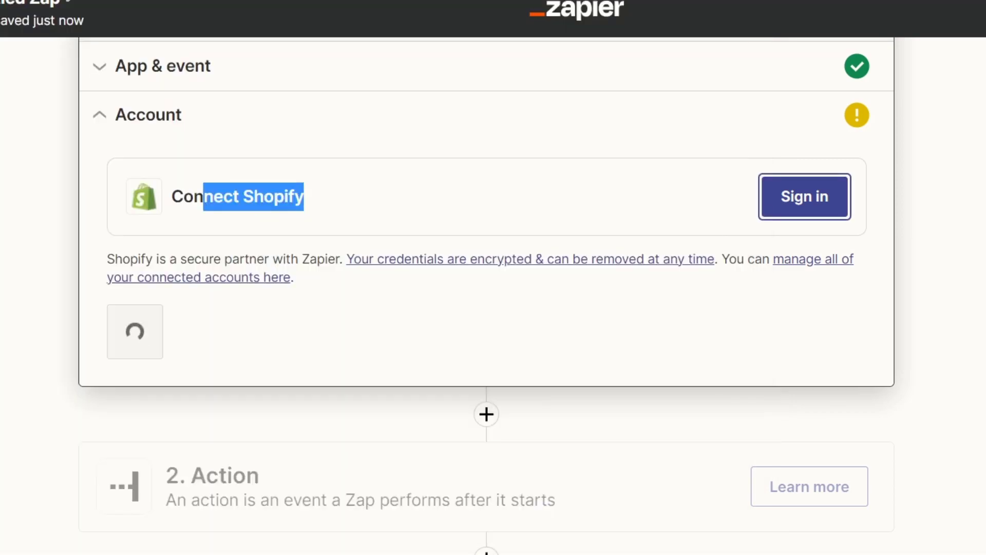
left_click(804, 196)
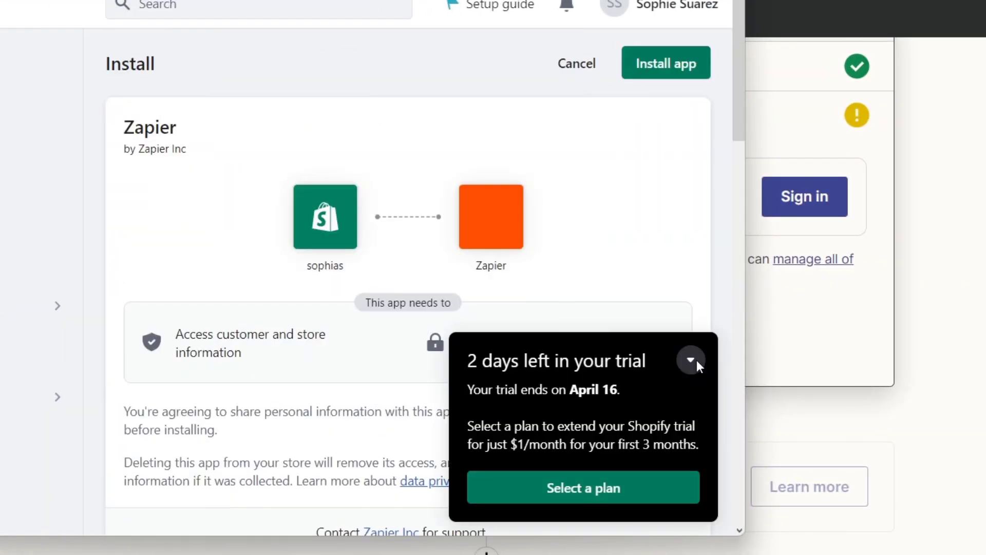
left_click(692, 360)
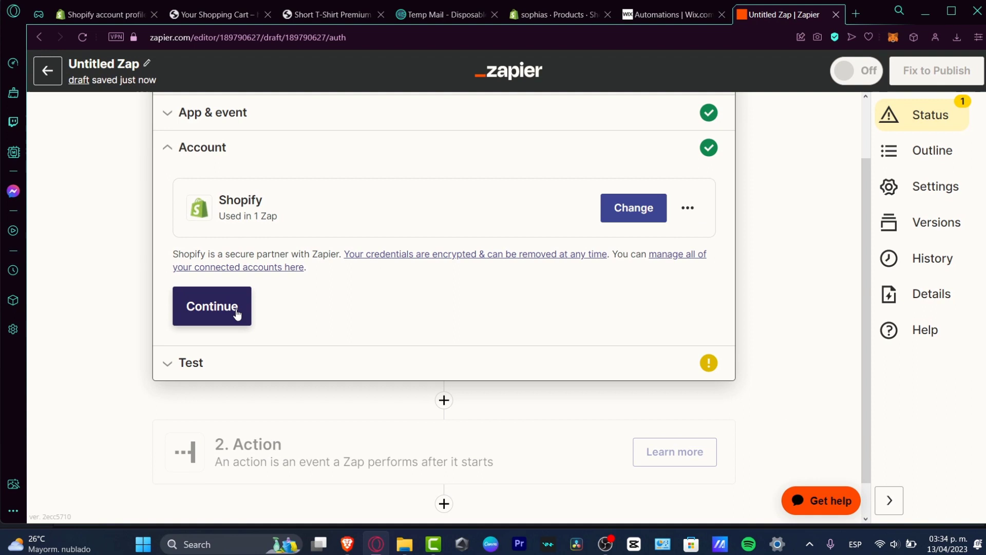
Test the Shopify New Customer trigger, which reports no customer found
left_click(211, 306)
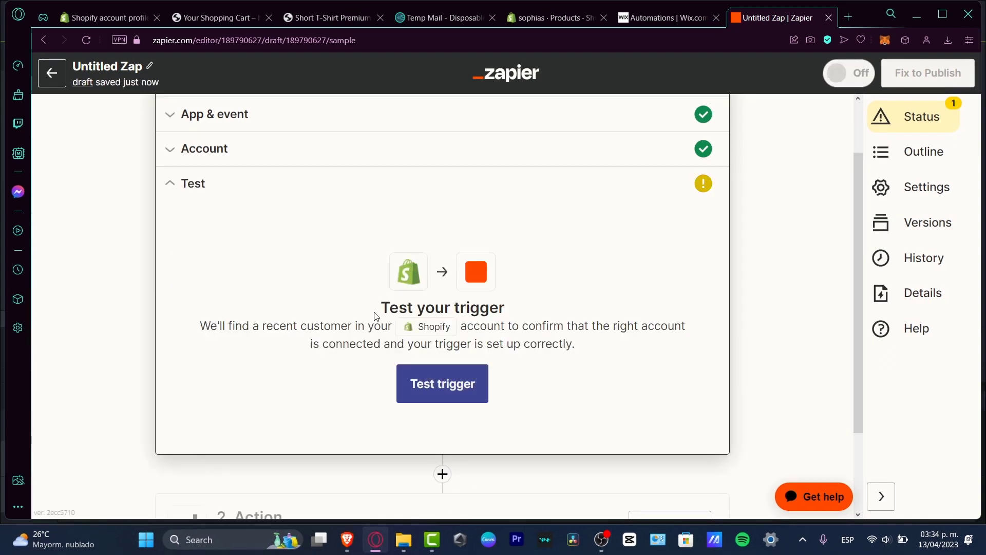
mouse_move(640, 330)
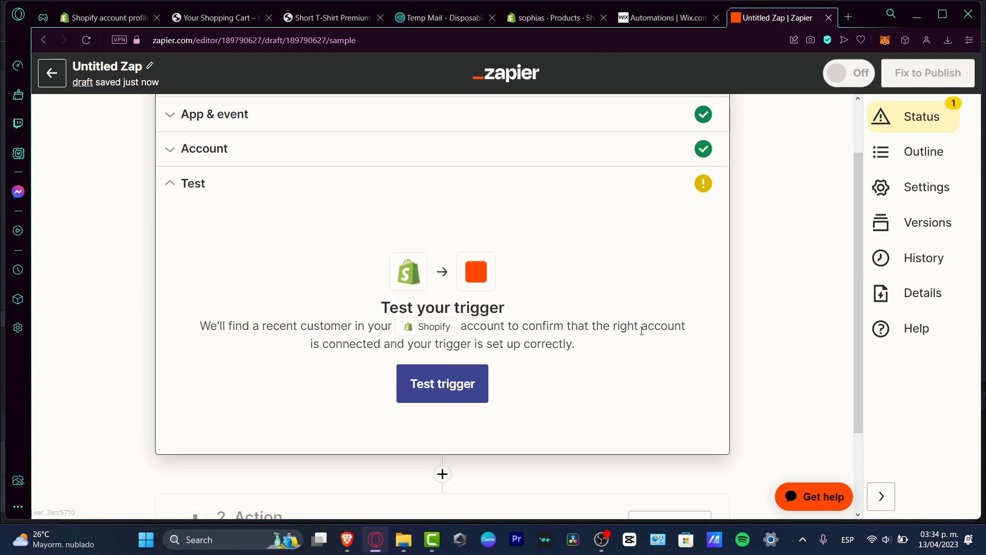
left_click(443, 384)
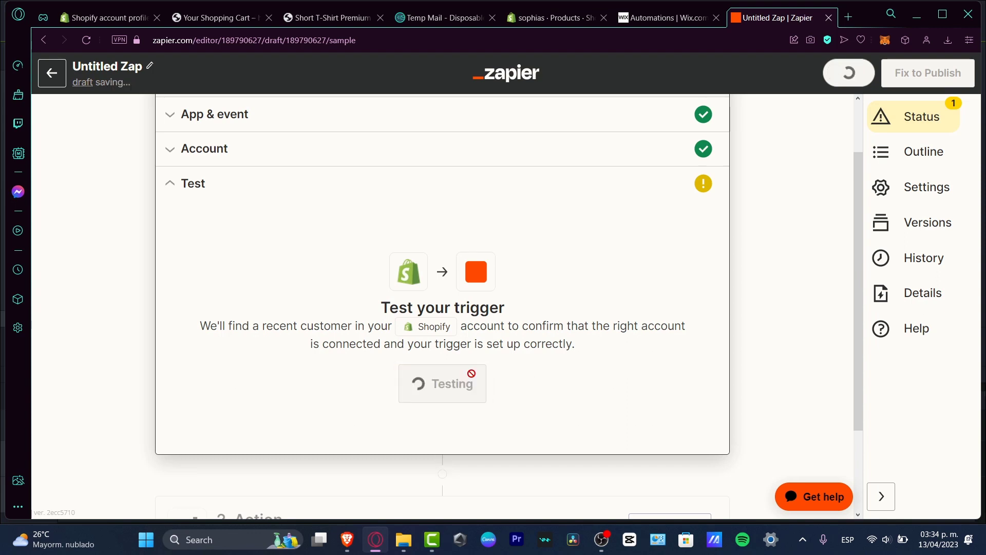
left_click(443, 383)
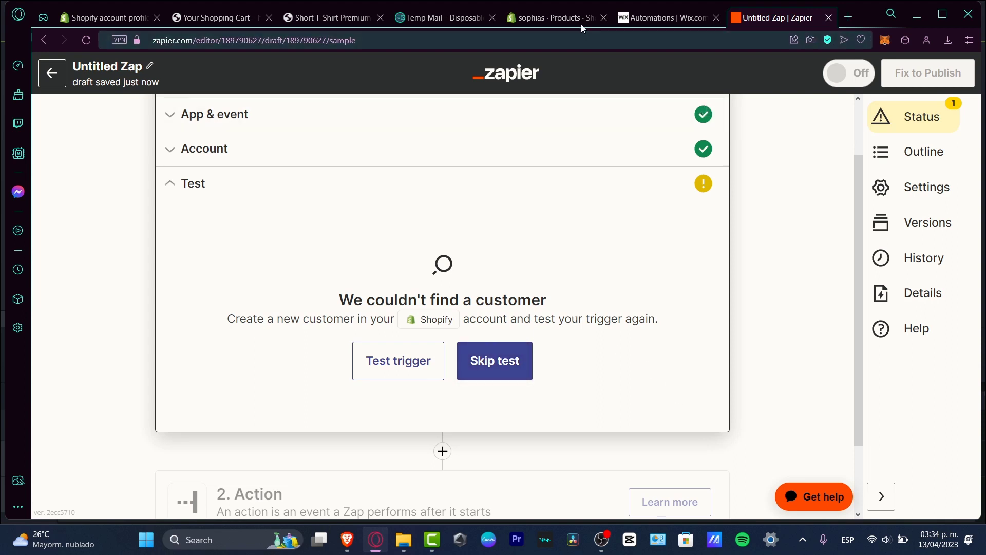
left_click(554, 18)
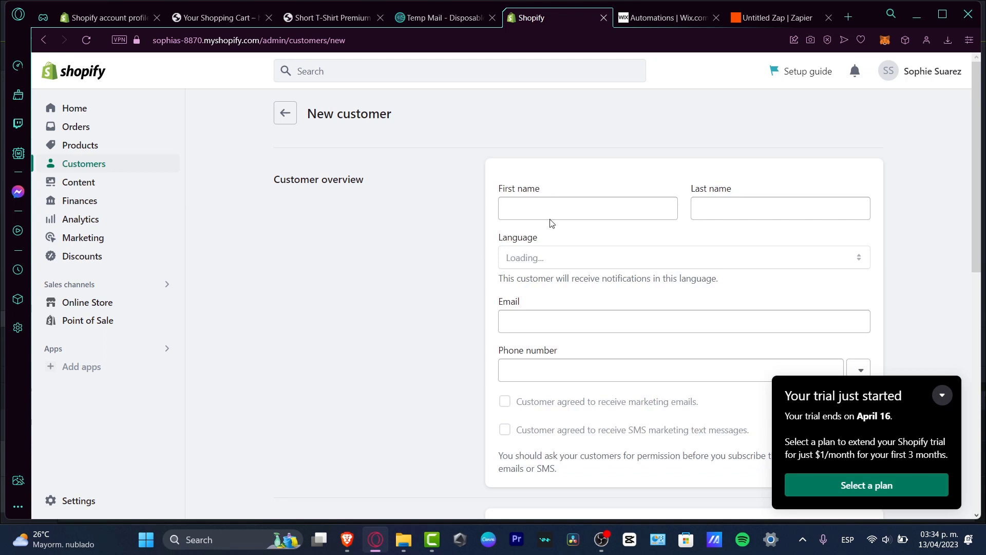
type("So")
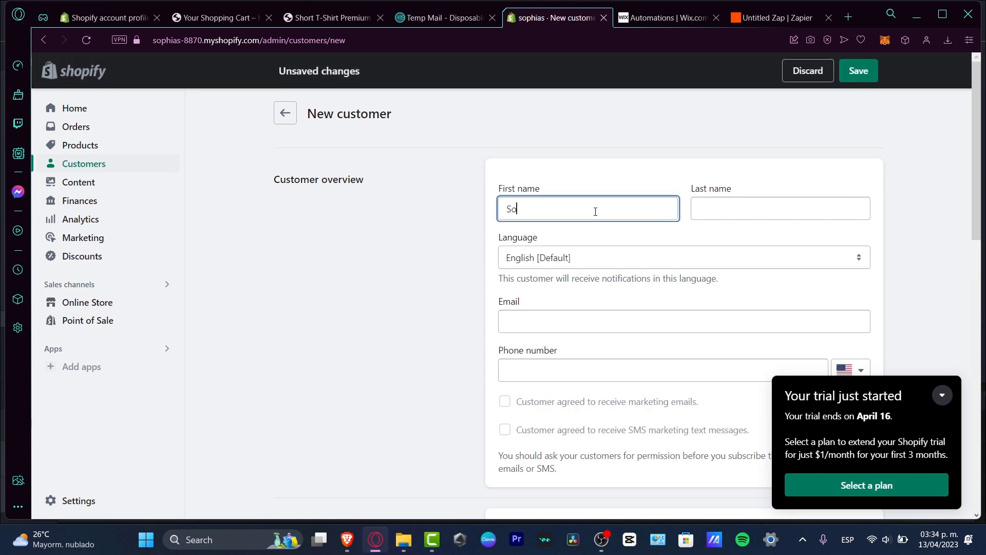
type("Example")
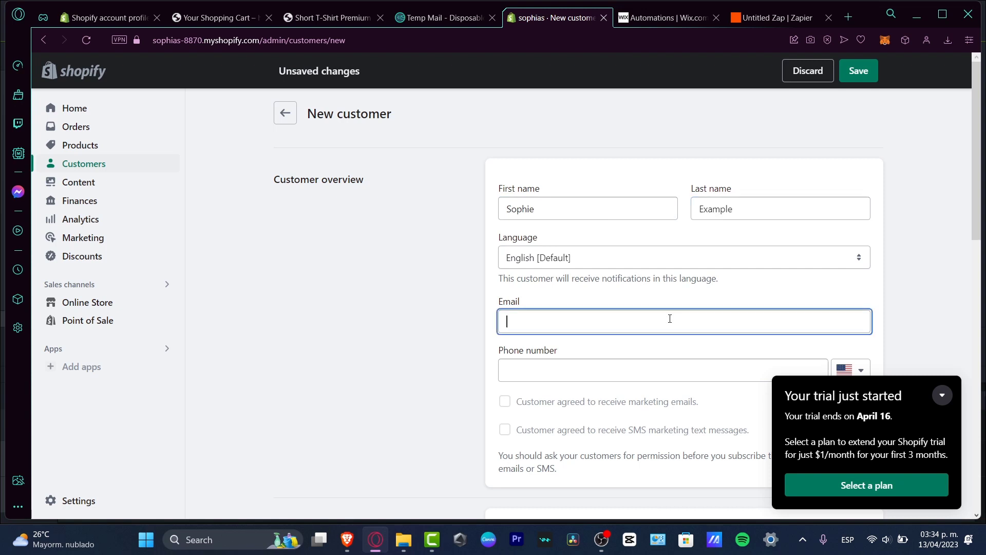
type("hello@")
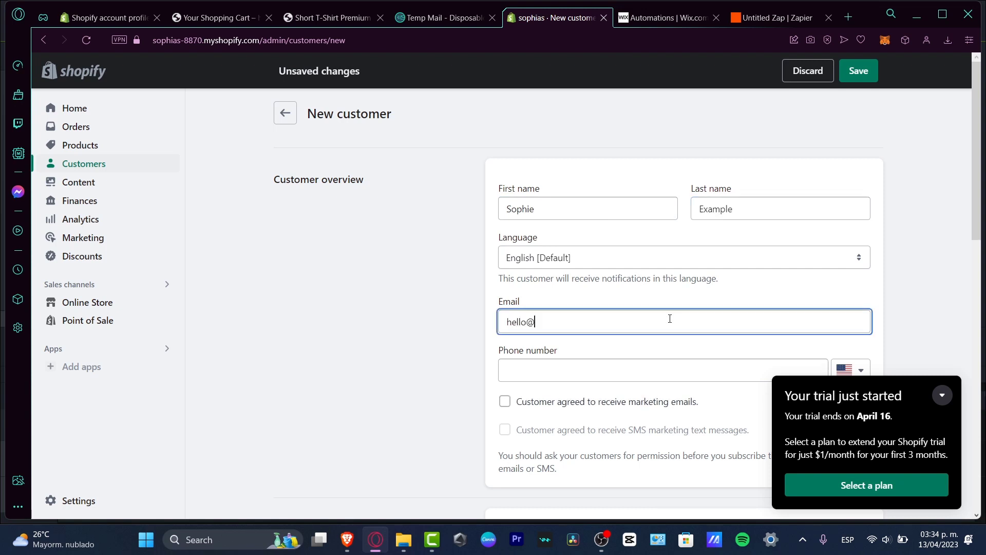
type("example.com")
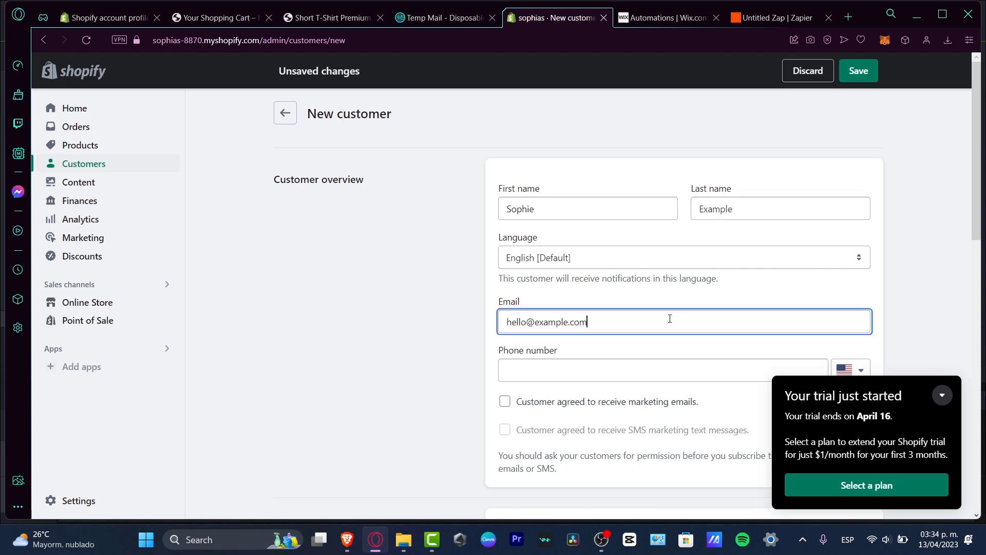
type("345-7")
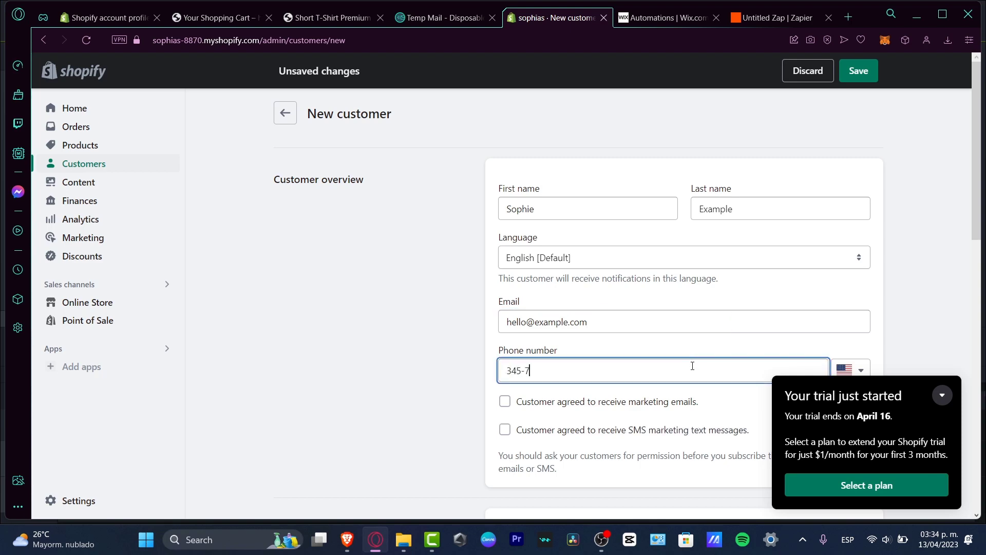
scroll("down", 3)
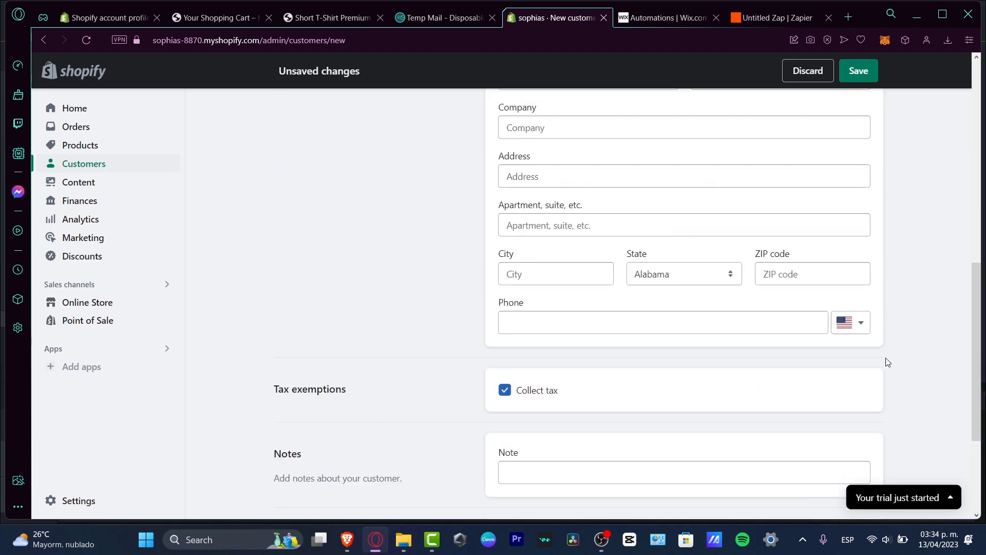
left_click(858, 71)
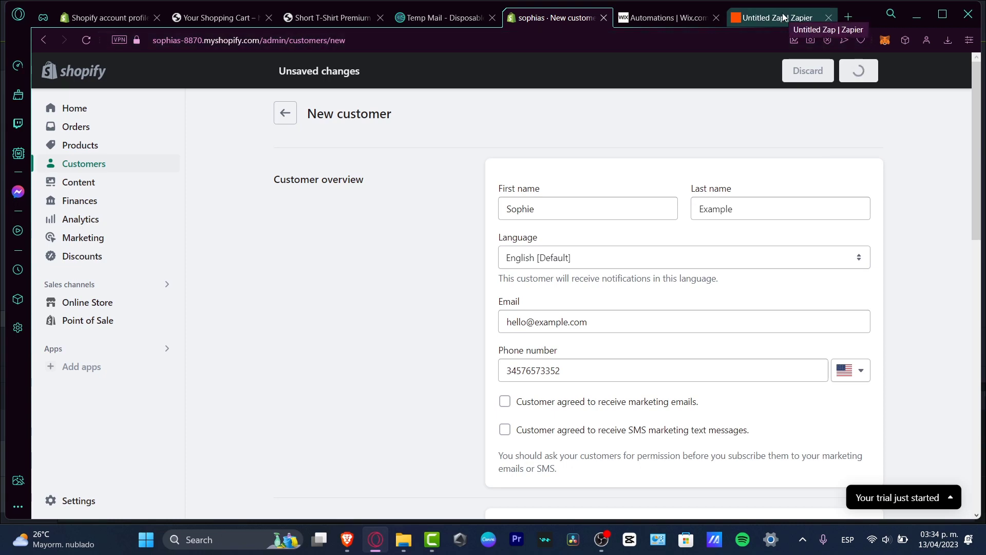
Approve Zapier's access to the My Site Wix Automations account with Agree & Add
left_click(762, 17)
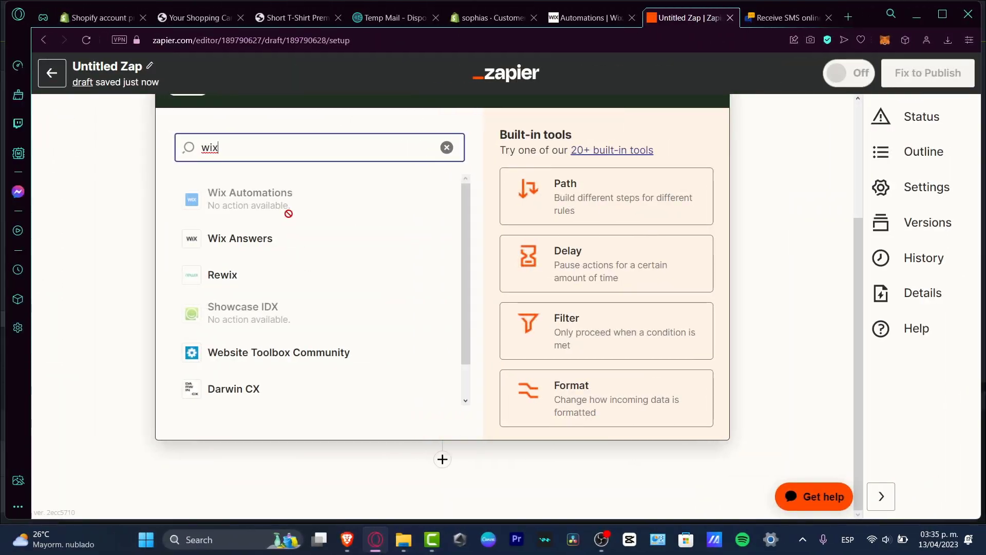
mouse_move(278, 227)
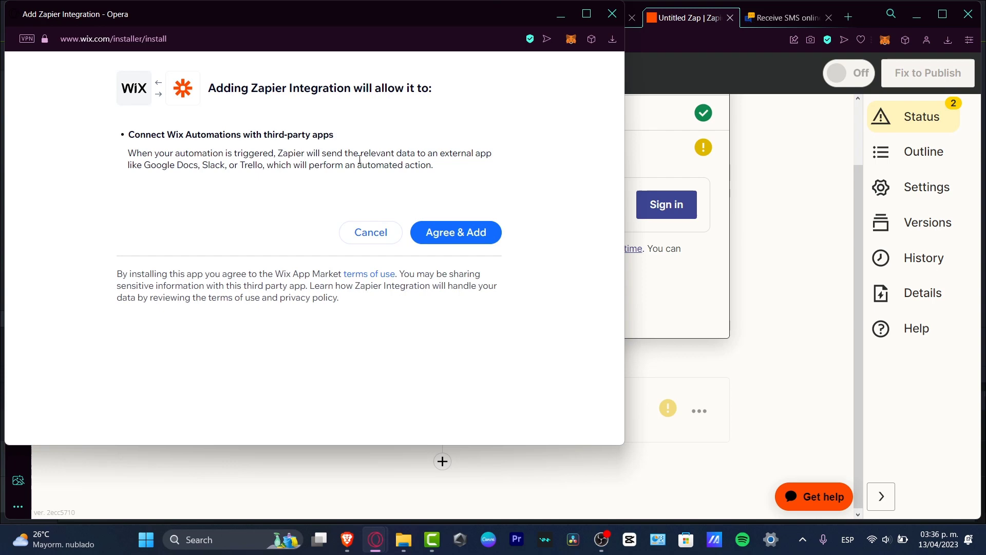
left_click(456, 232)
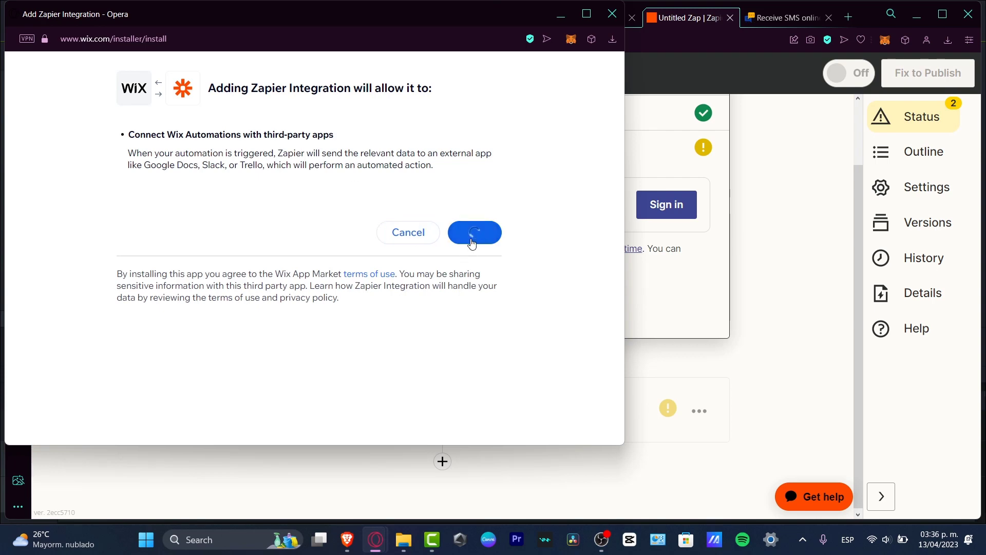
left_click(474, 233)
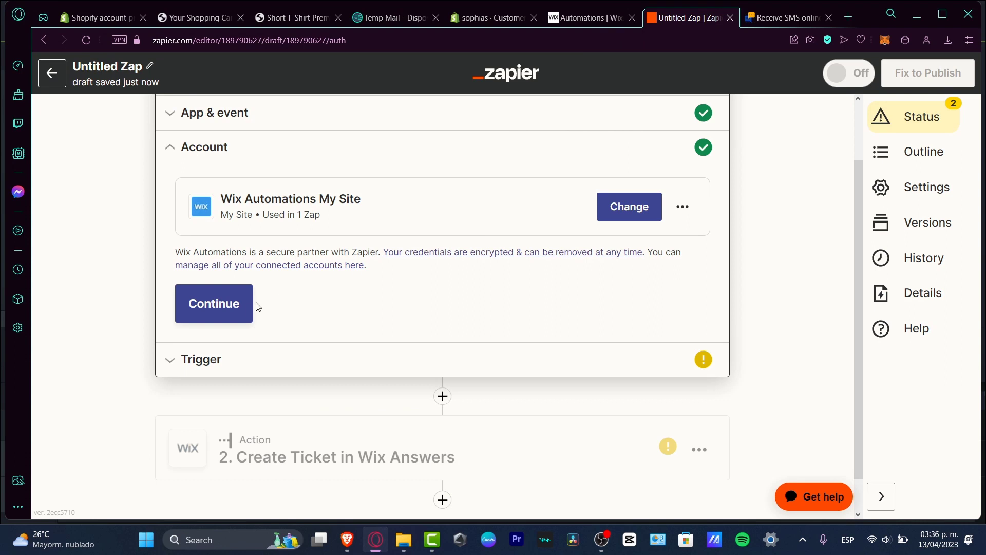
Find the Wix trigger's Automation Rule list empty, then view Wix Automations
left_click(214, 303)
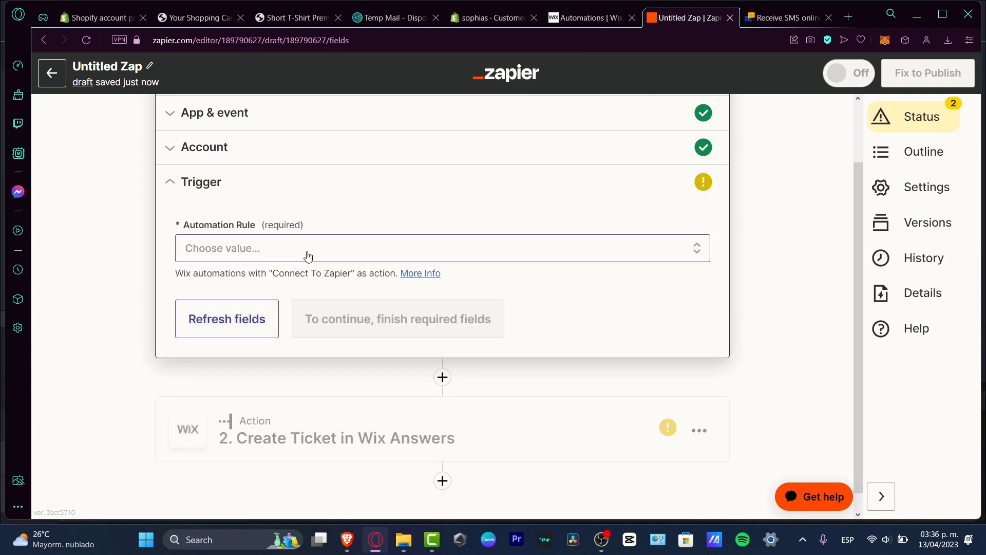
left_click(440, 247)
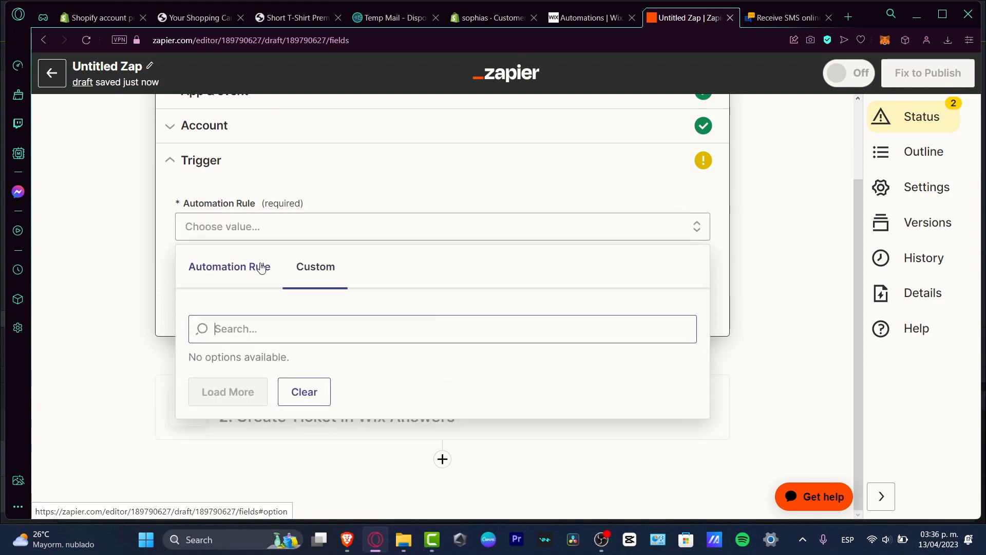
type("f")
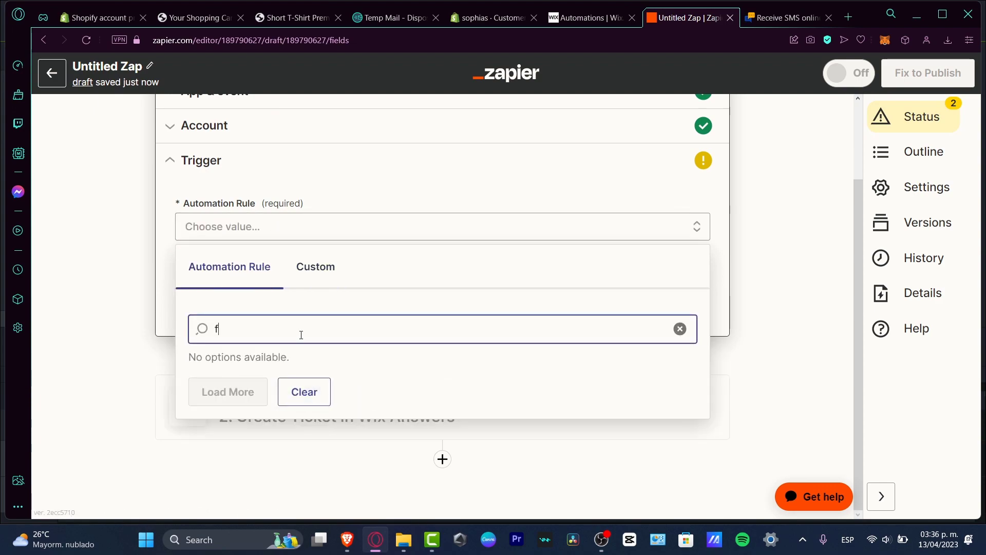
left_click(591, 18)
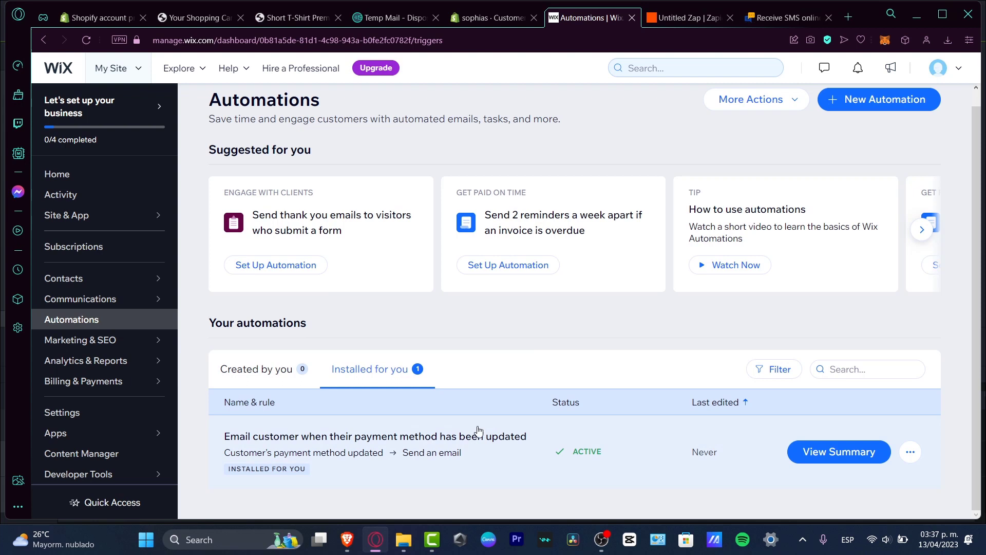
mouse_move(304, 448)
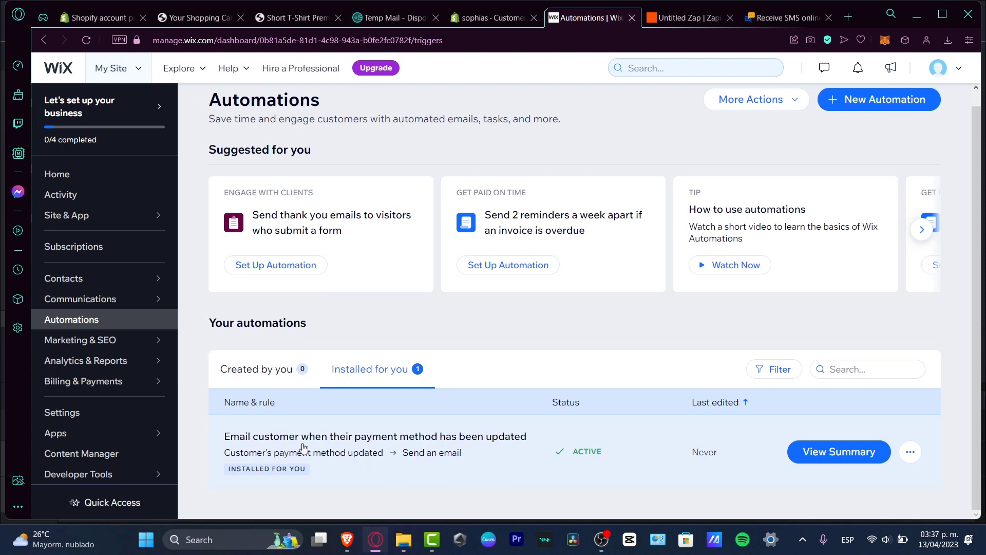
mouse_move(519, 453)
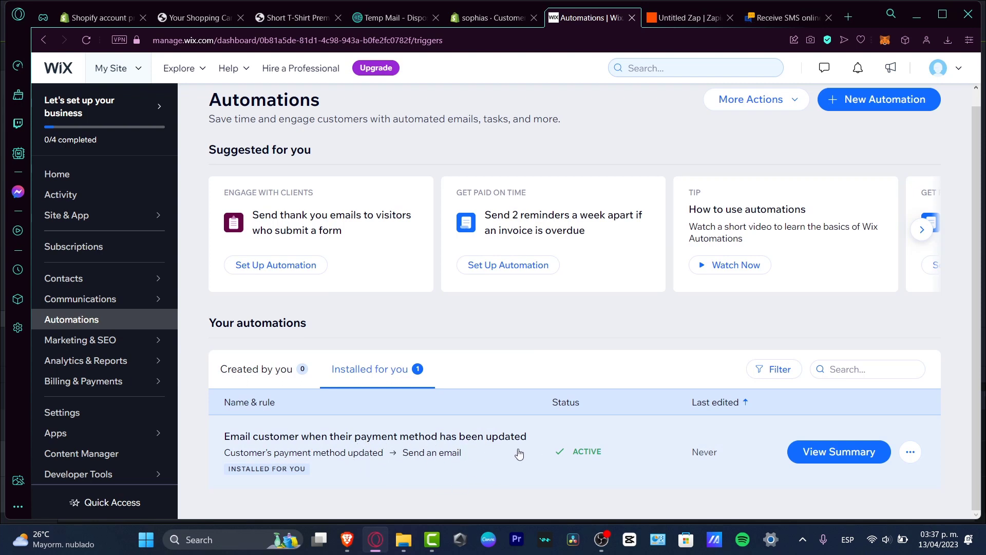
mouse_move(523, 434)
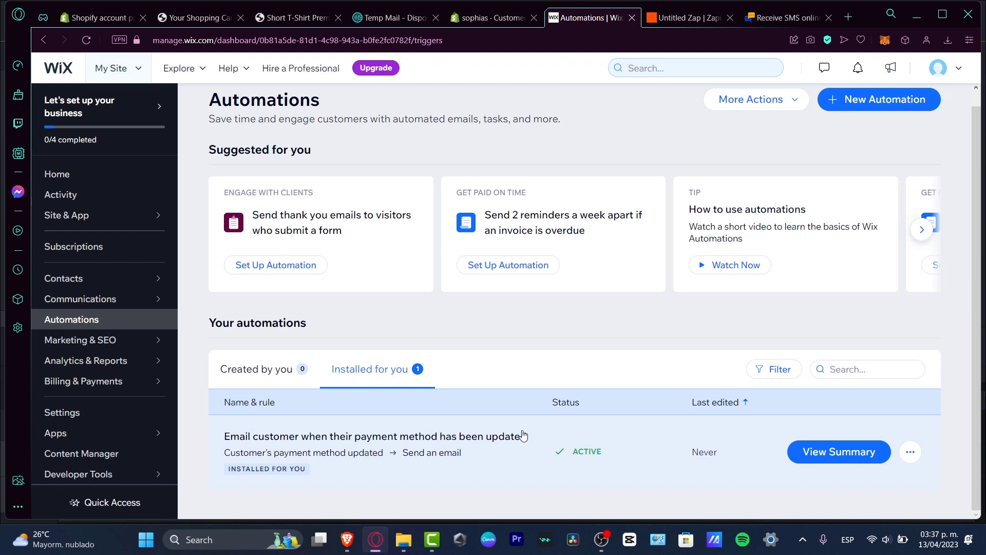
left_click(490, 17)
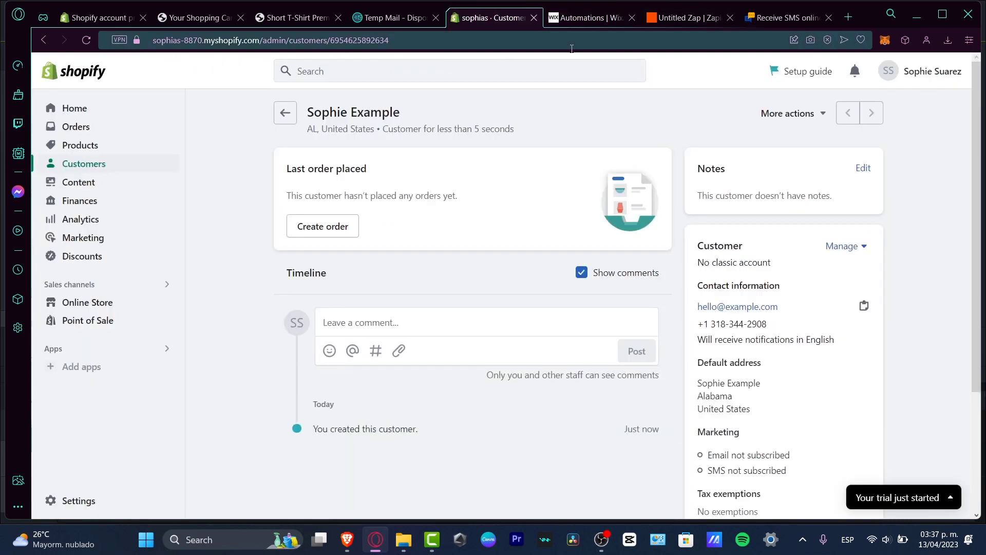
left_click(590, 17)
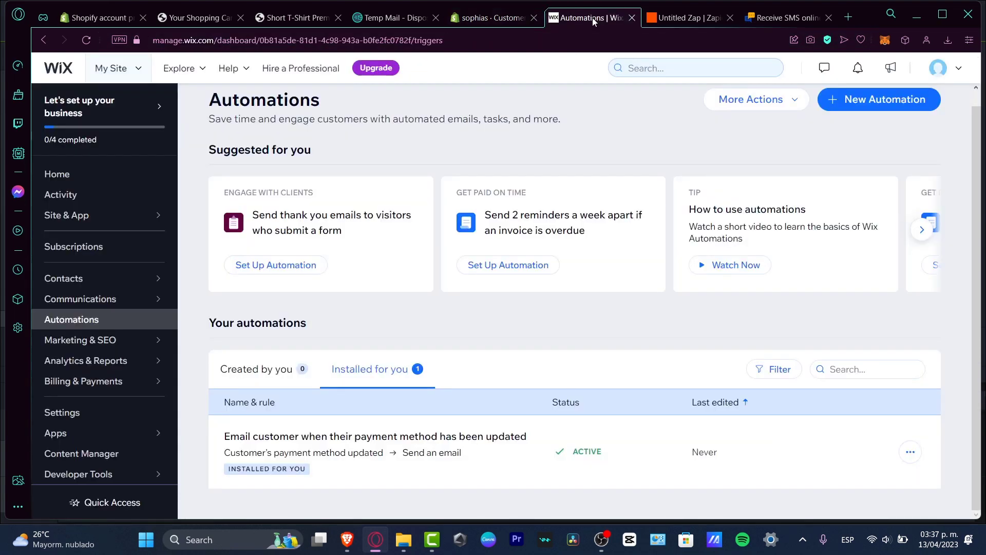